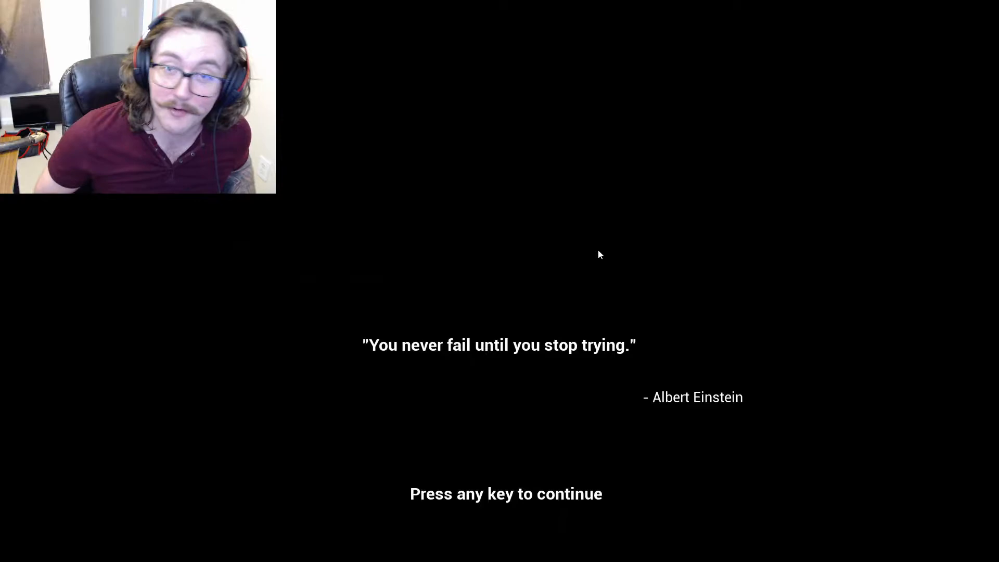
{"action": "key", "text": "space"}
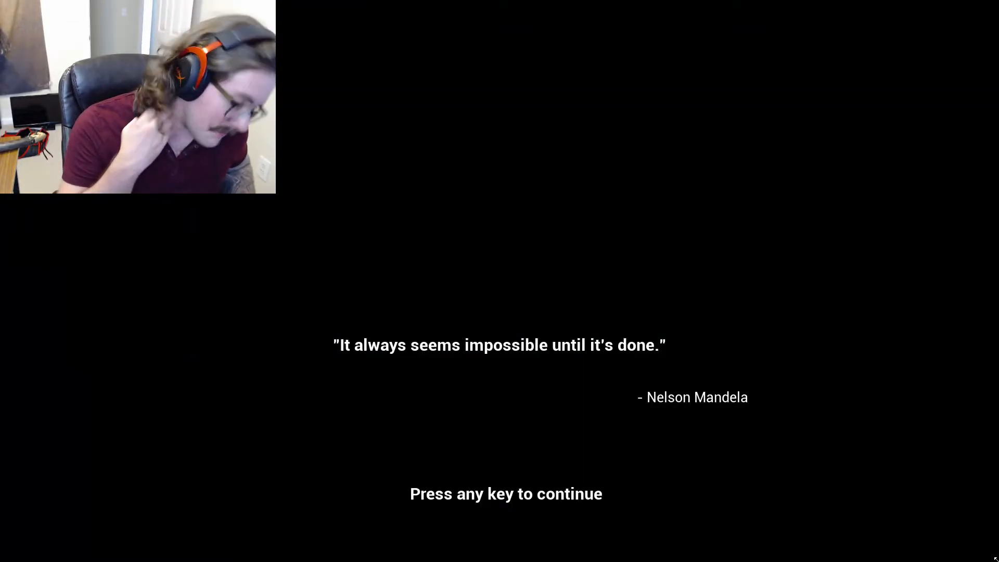
{"action": "key", "text": "space"}
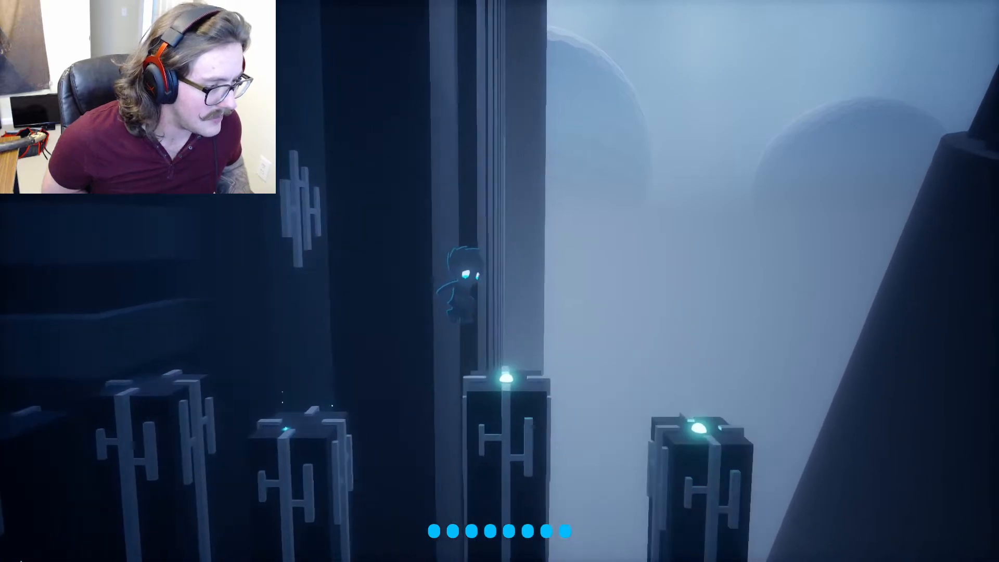
{"action": "key", "text": "space"}
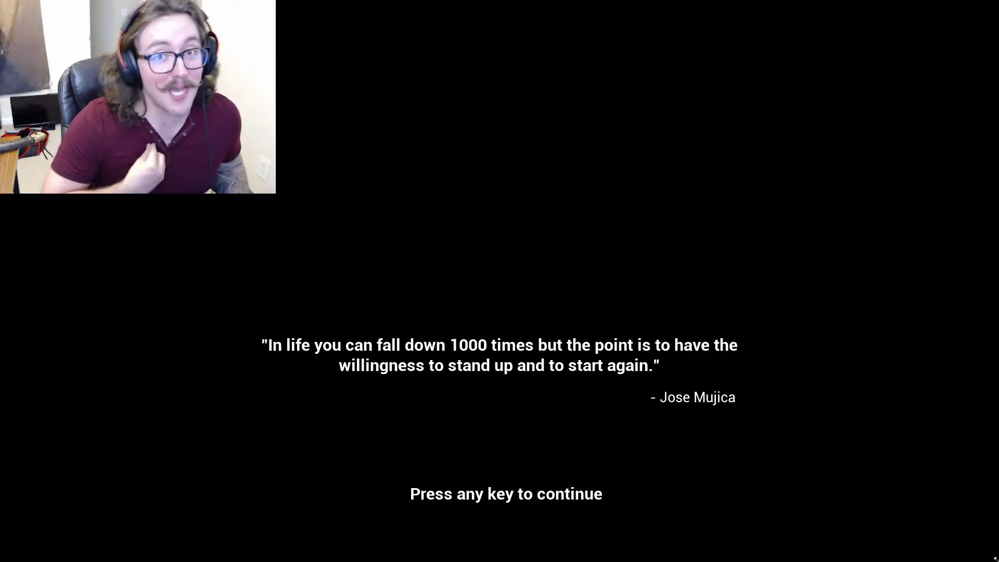
{"action": "key", "text": "space"}
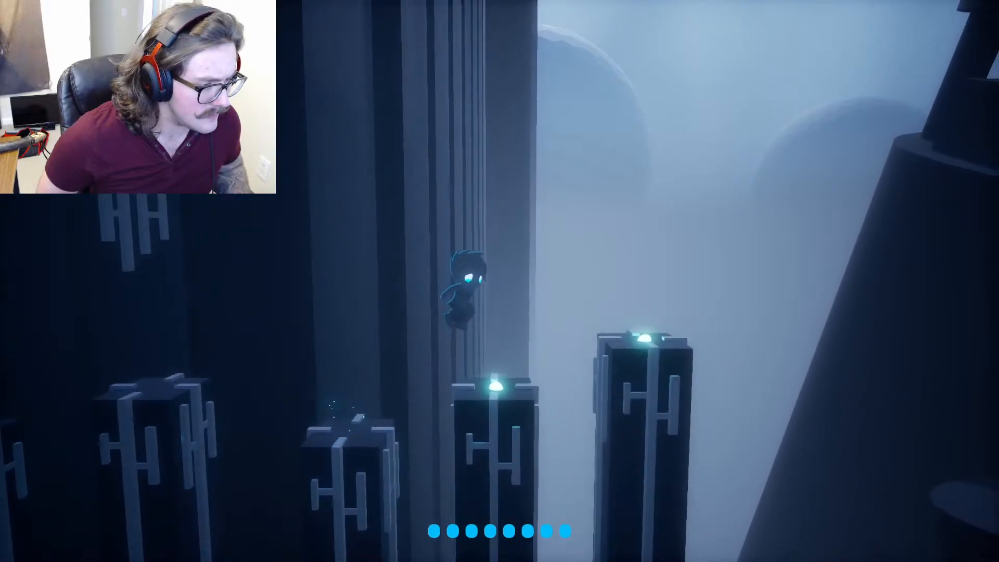